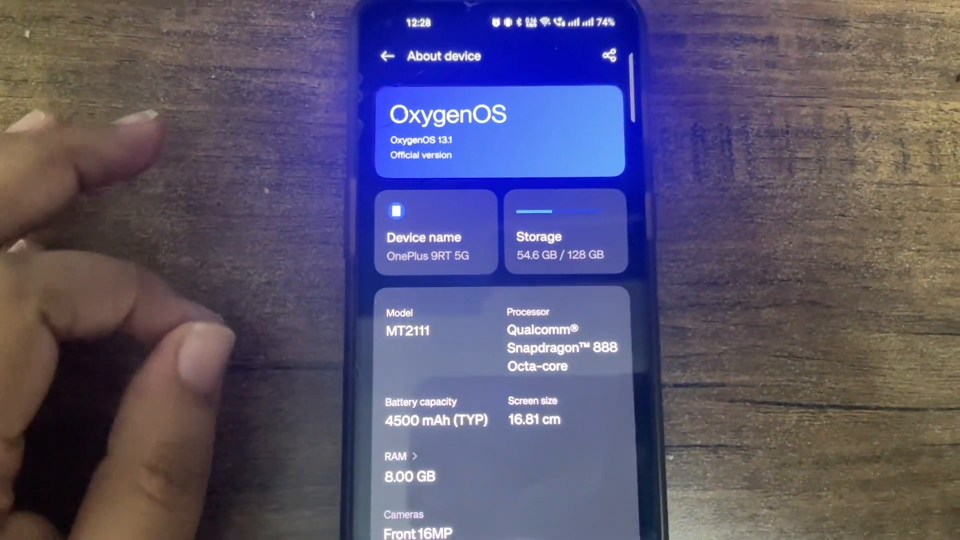
- Enable OEM unlocking and USB debugging in Developer options, confirming both prompts
scroll("down", 3)
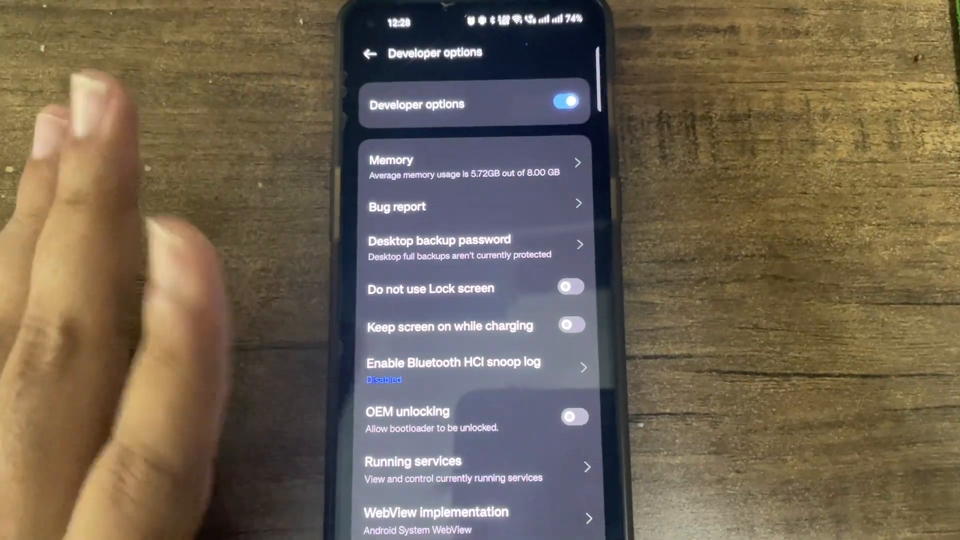
left_click(574, 417)
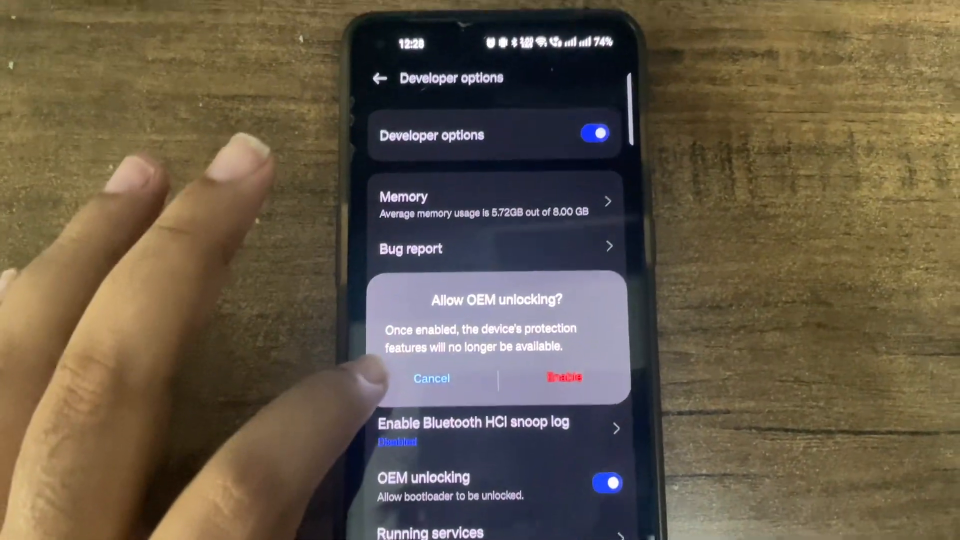
left_click(562, 378)
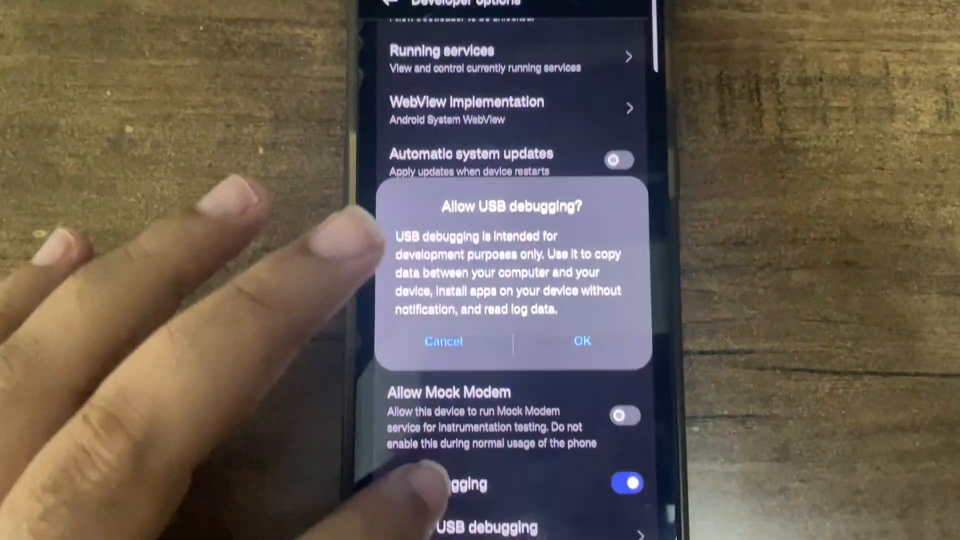
left_click(581, 342)
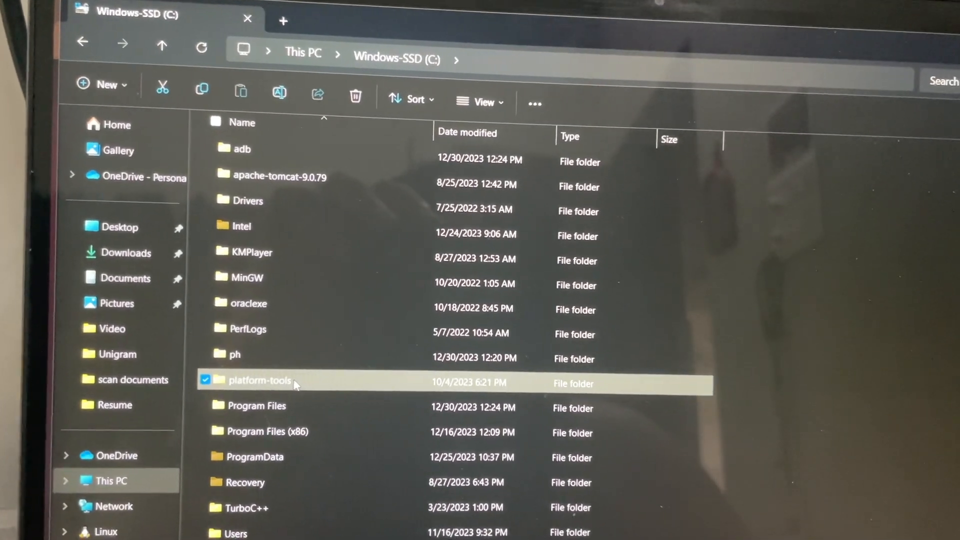
- Open the C:\platform-tools folder and launch Command Prompt there
double_click(259, 380)
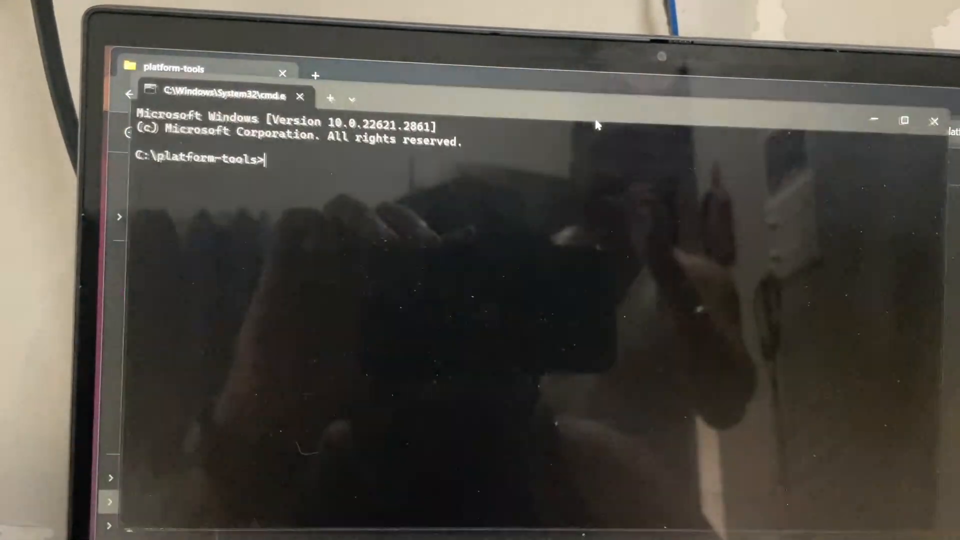
- Run adb devices to confirm the phone is listed as authorized
type("a")
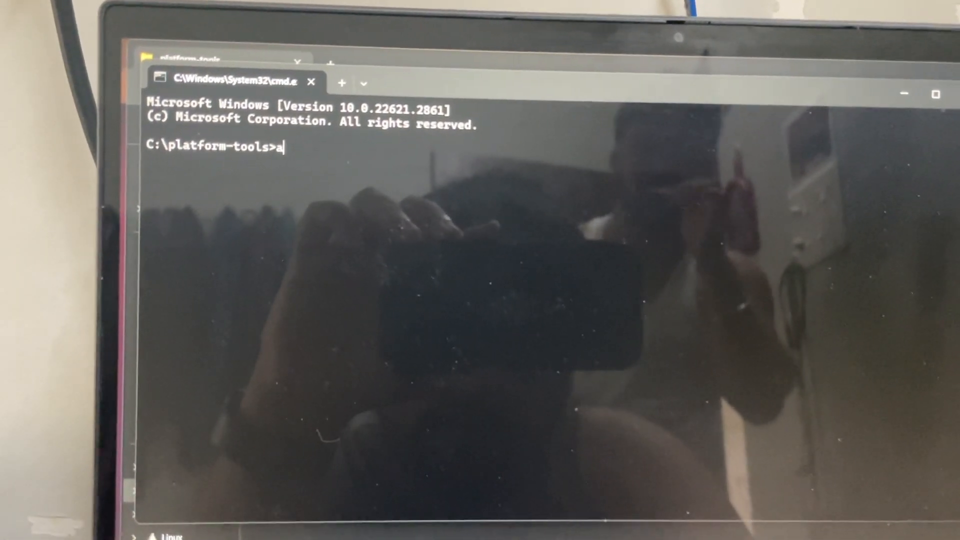
type("db devic")
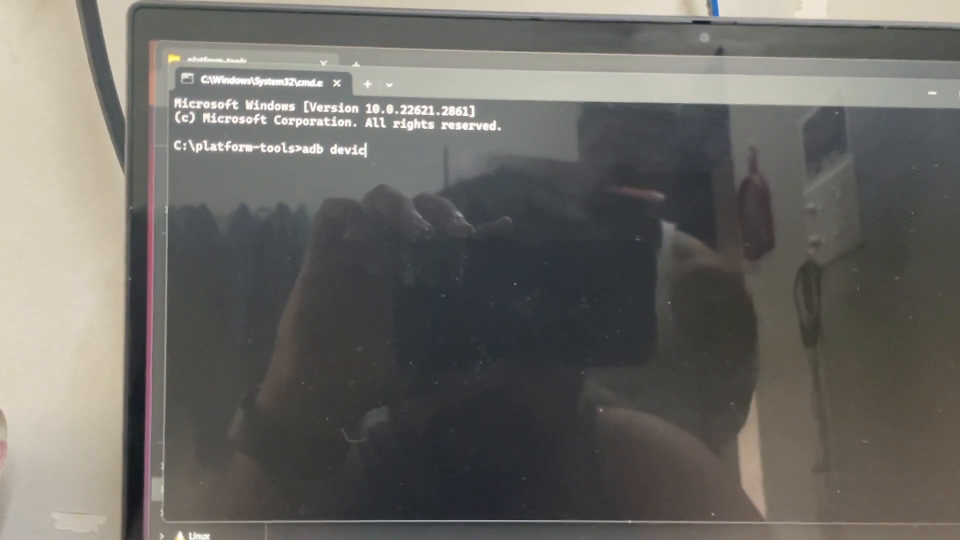
type("es")
type("adb")
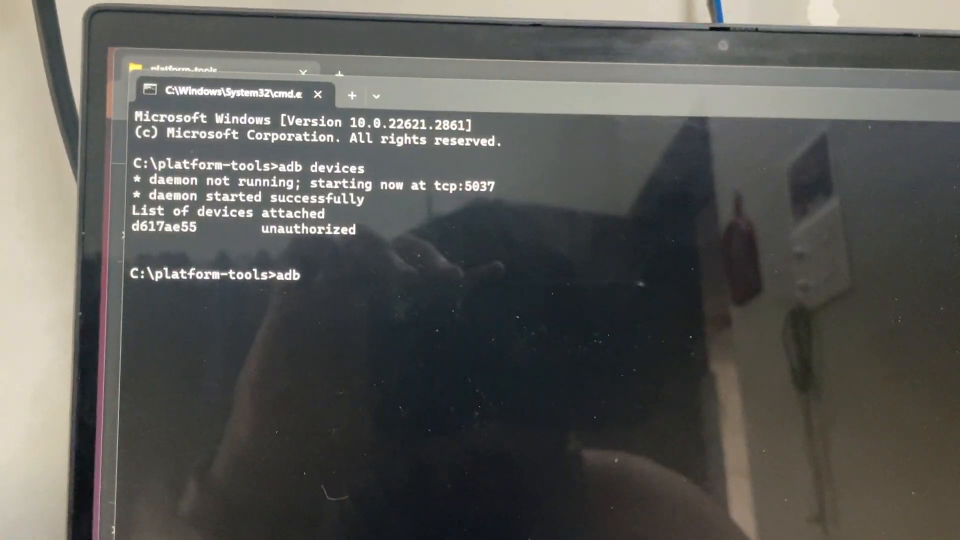
type("devices")
type("adb r")
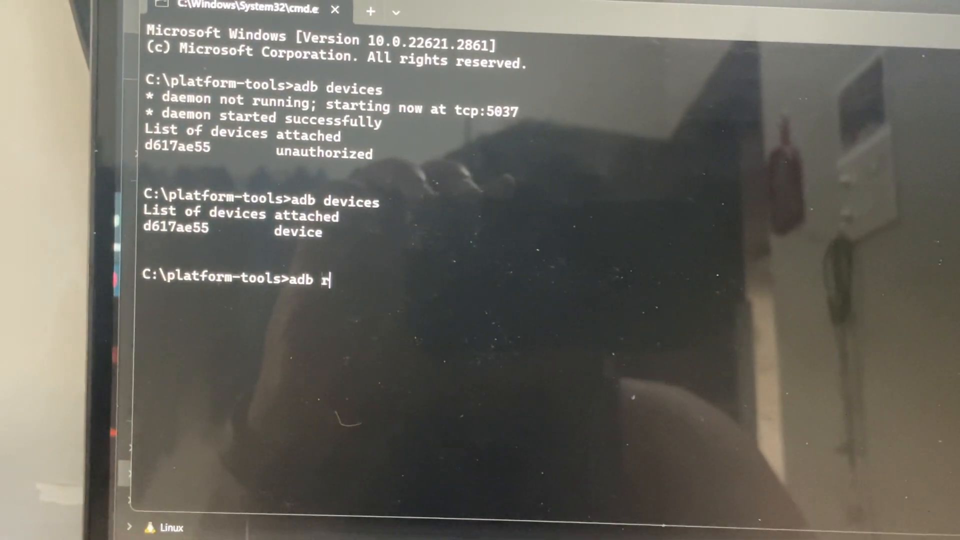
- Run adb reboot bootloader to restart the phone into fastboot mode
type("eboot")
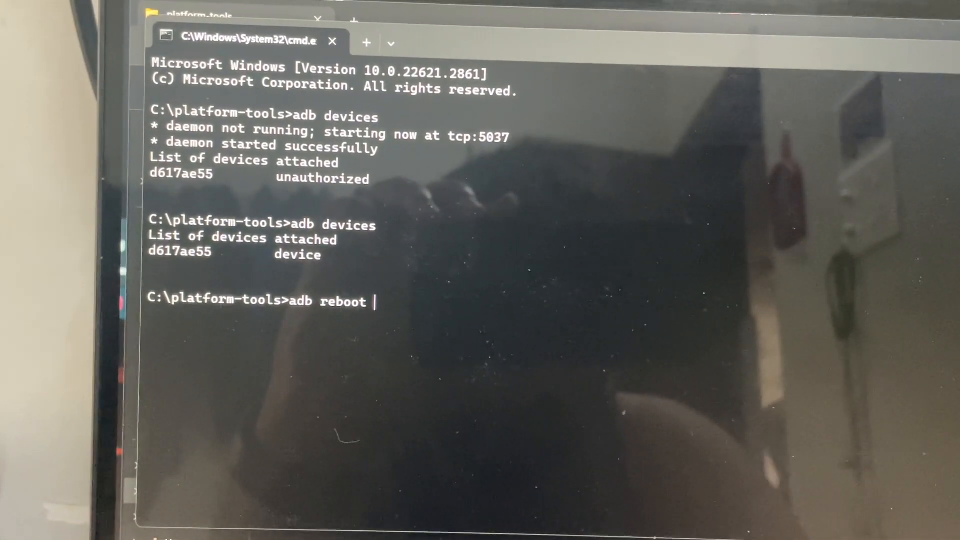
type("bootload")
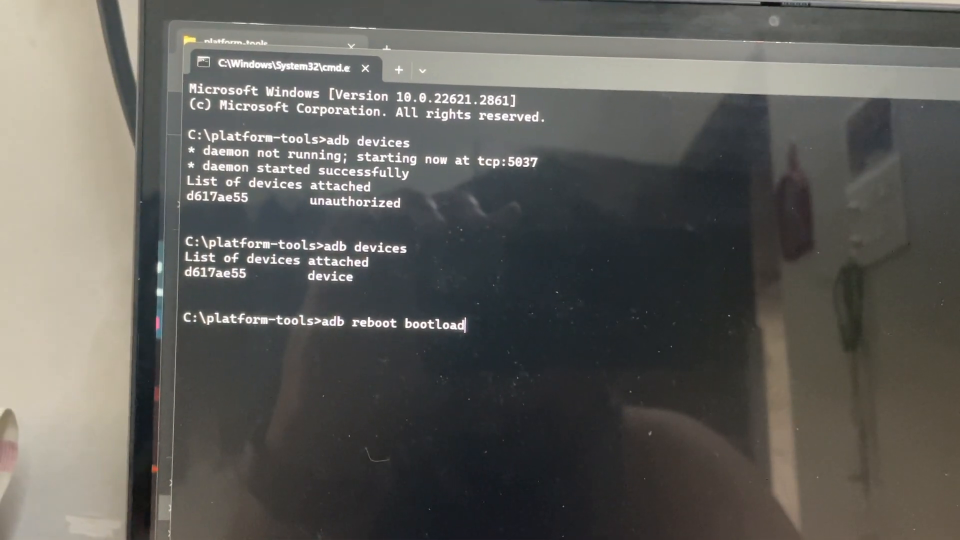
type("er")
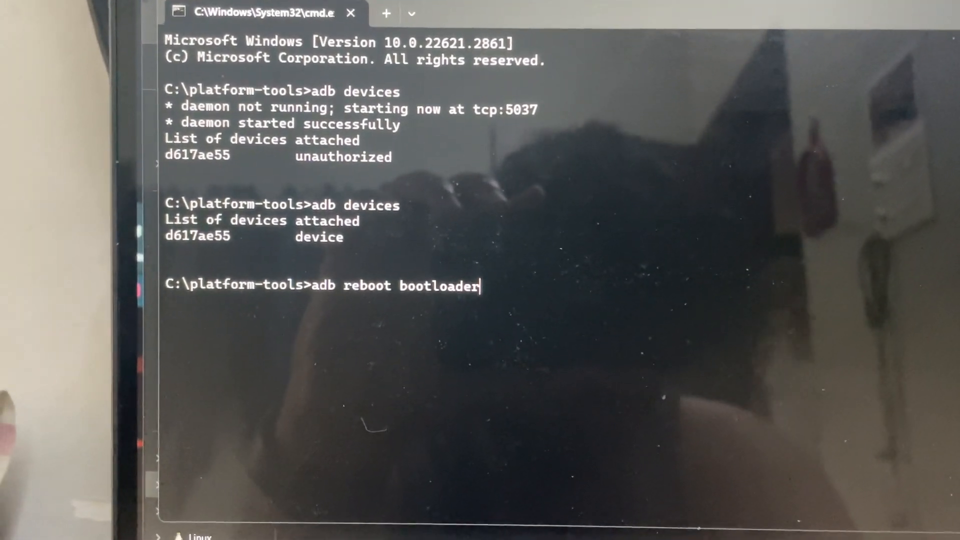
key("Enter")
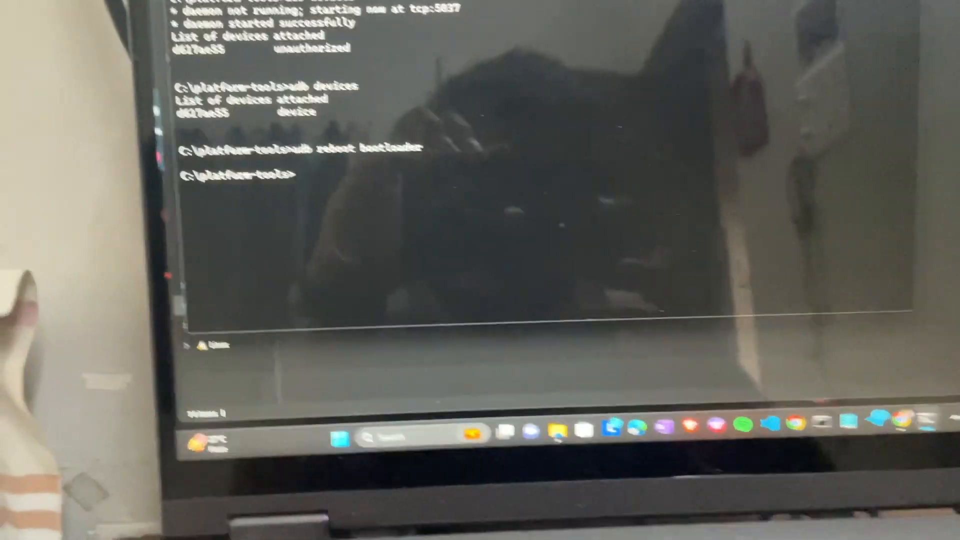
- Run fastboot devices to see whether the phone is detected
type("fastboot devi")
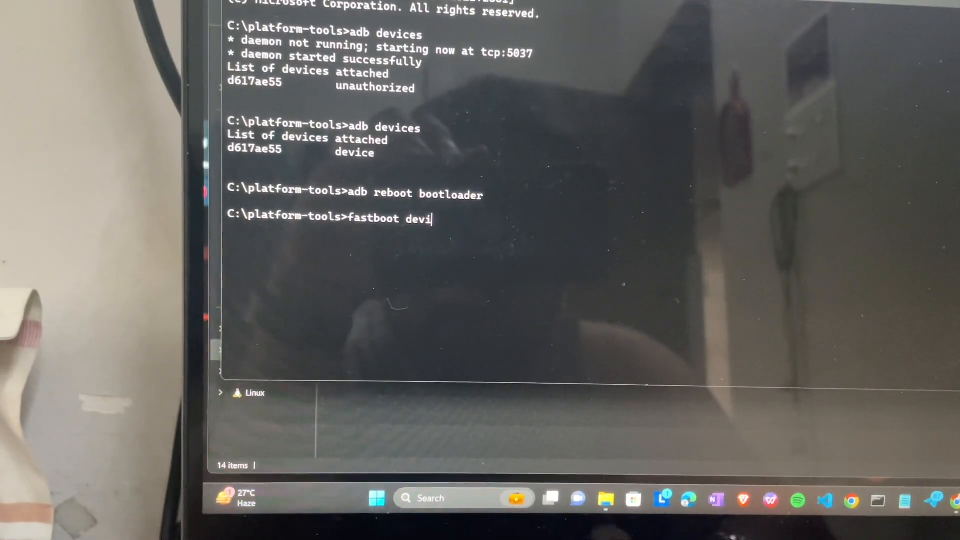
type("ces")
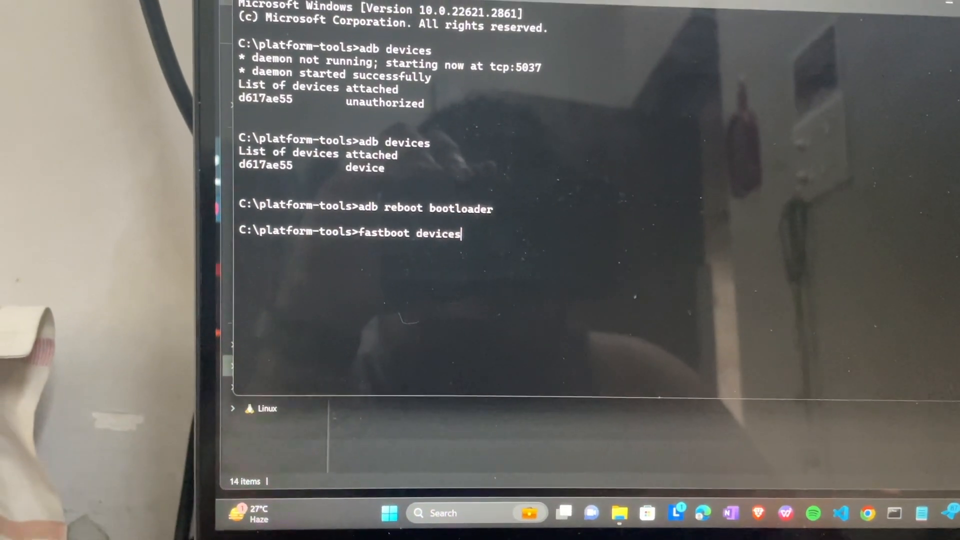
key("enter")
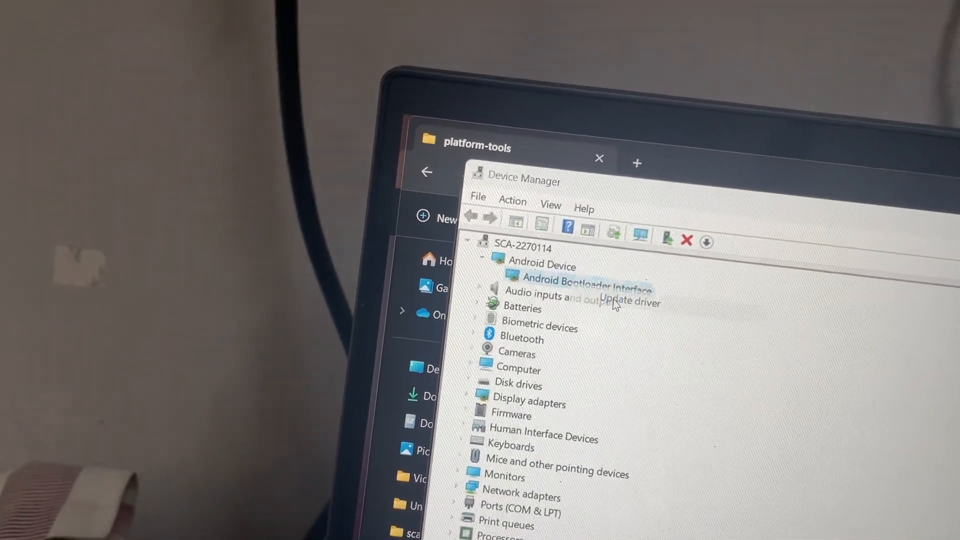
- Install the Android Bootloader Interface driver from the computer's existing drivers
left_click(629, 300)
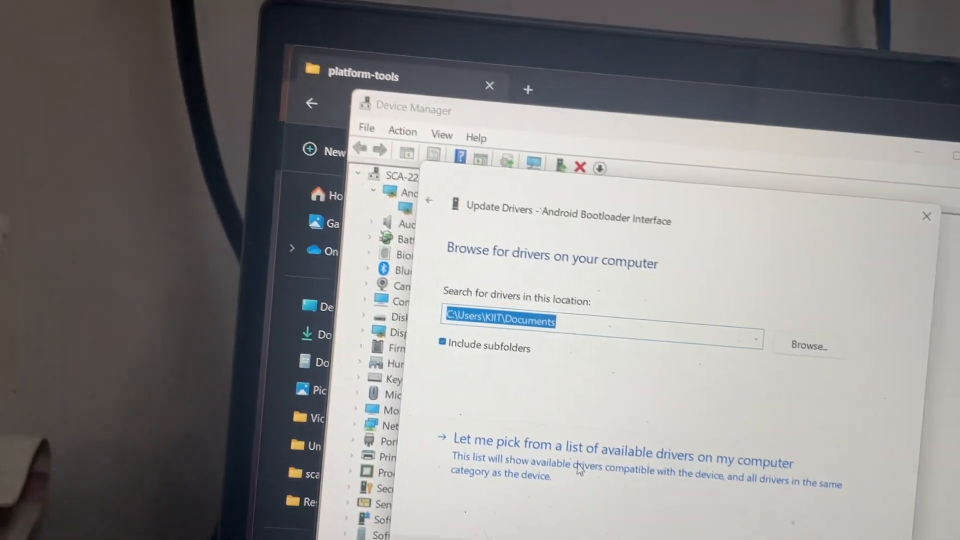
left_click(621, 444)
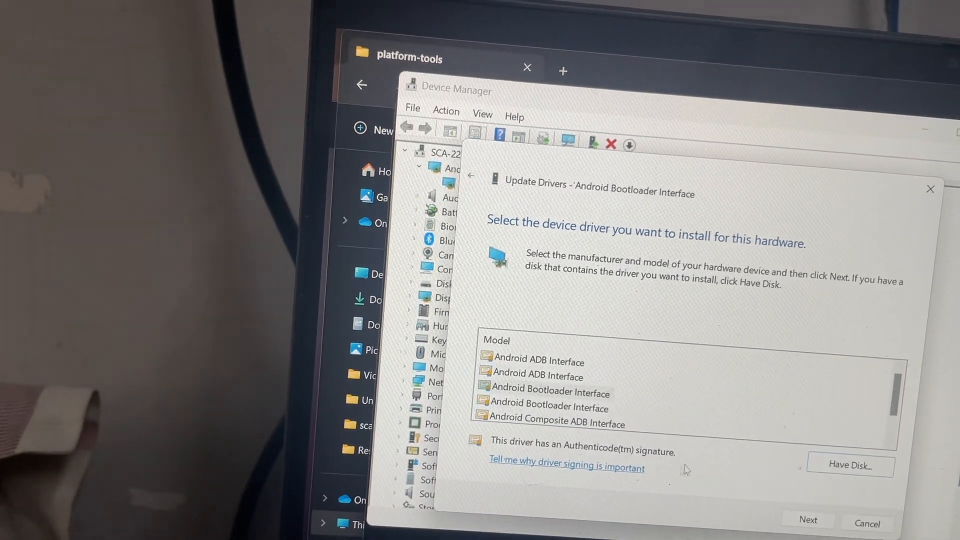
left_click(867, 523)
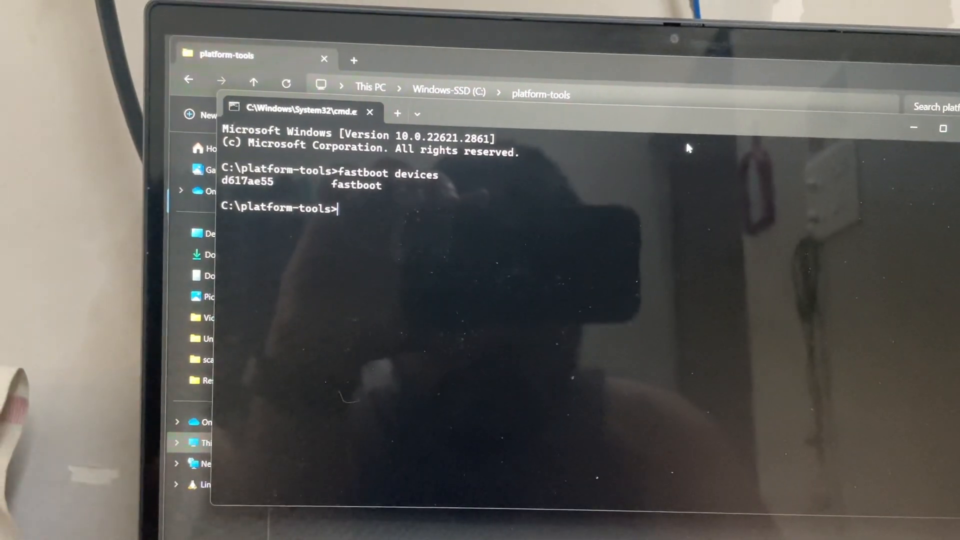
- Run fastboot flashing unlock to unlock the phone's bootloader
type("fastboot")
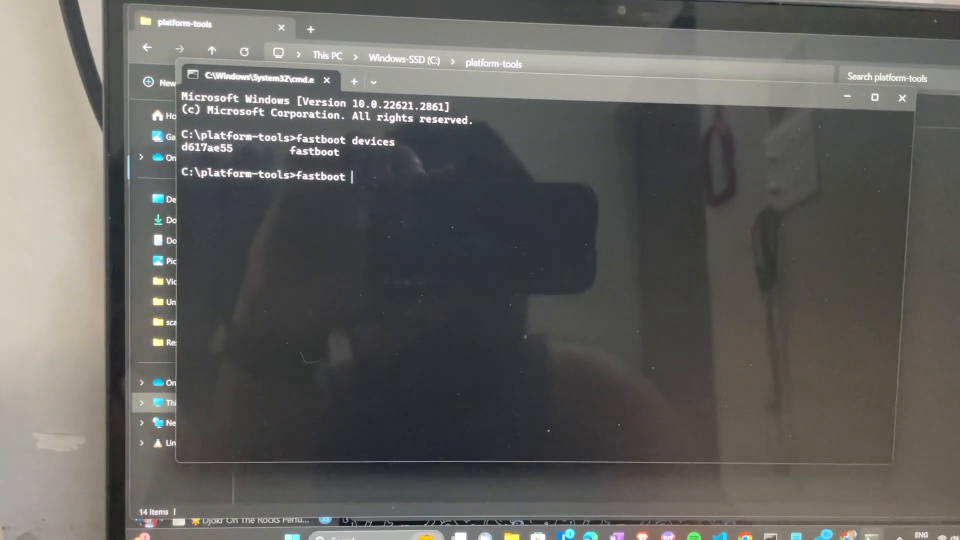
type("flashing")
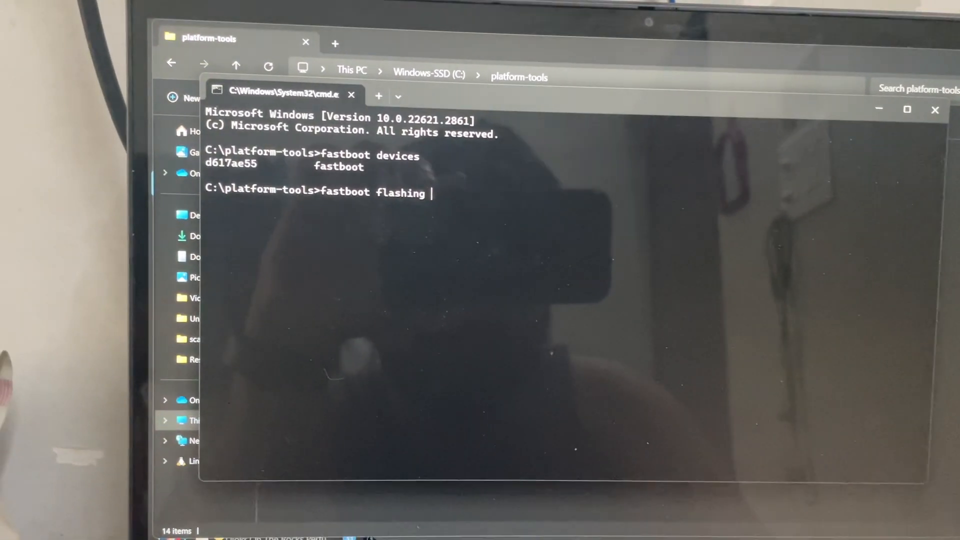
type("unlock")
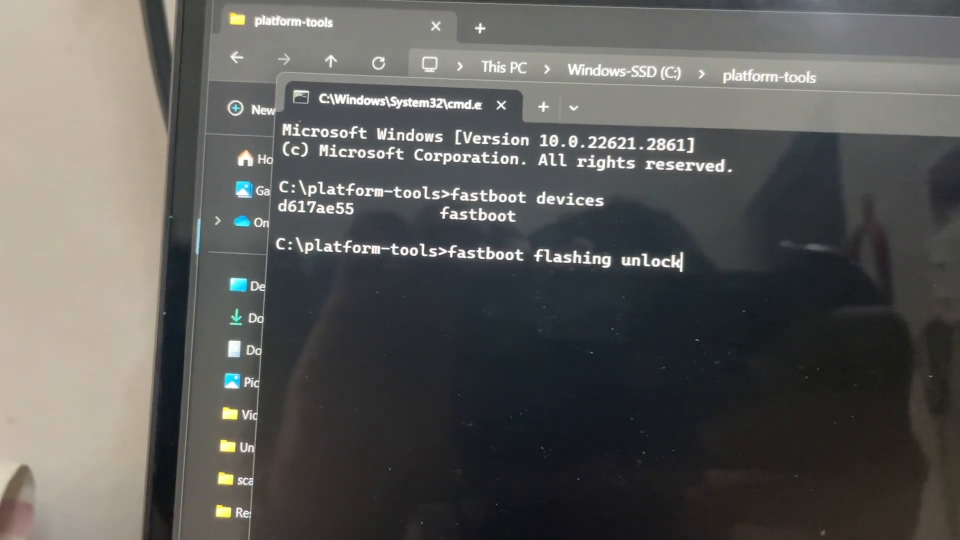
key("enter")
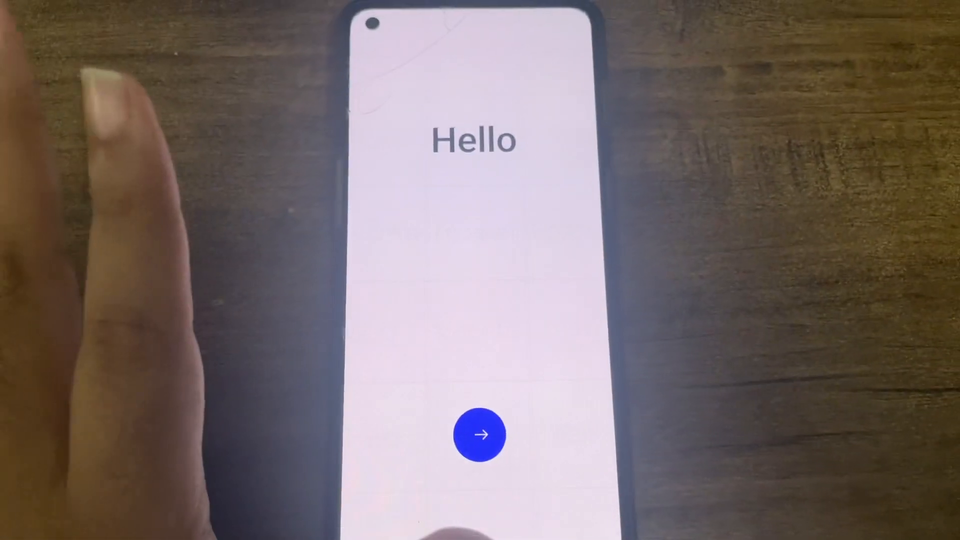
- Tap the arrow on the Hello screen to reach language selection
left_click(480, 434)
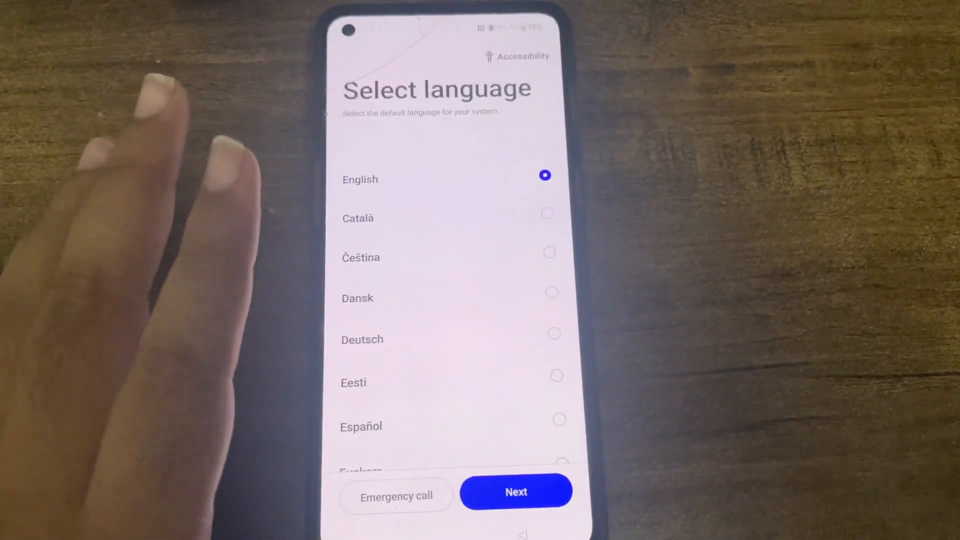